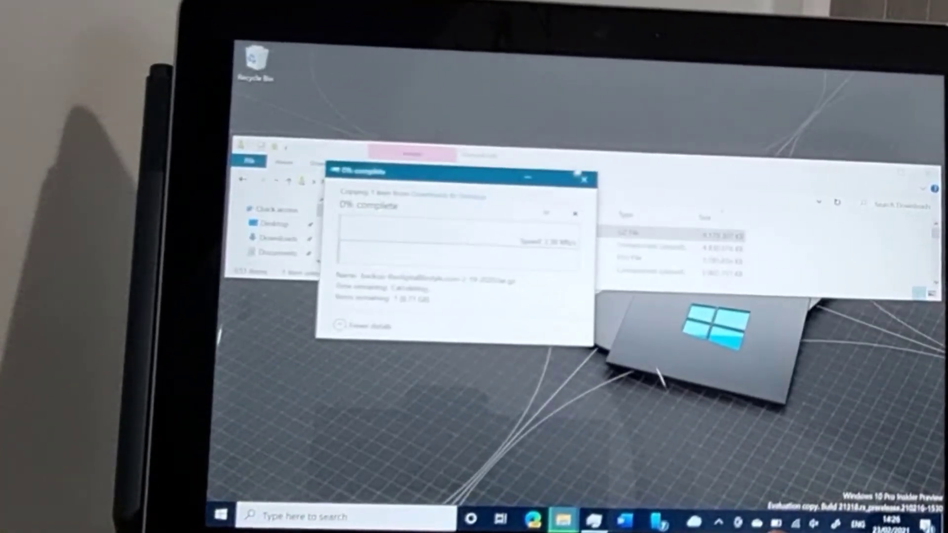
- Start copying the large archive from the network Downloads folder to the Desktop
{"action": "left_click", "coordinate": [585, 180]}
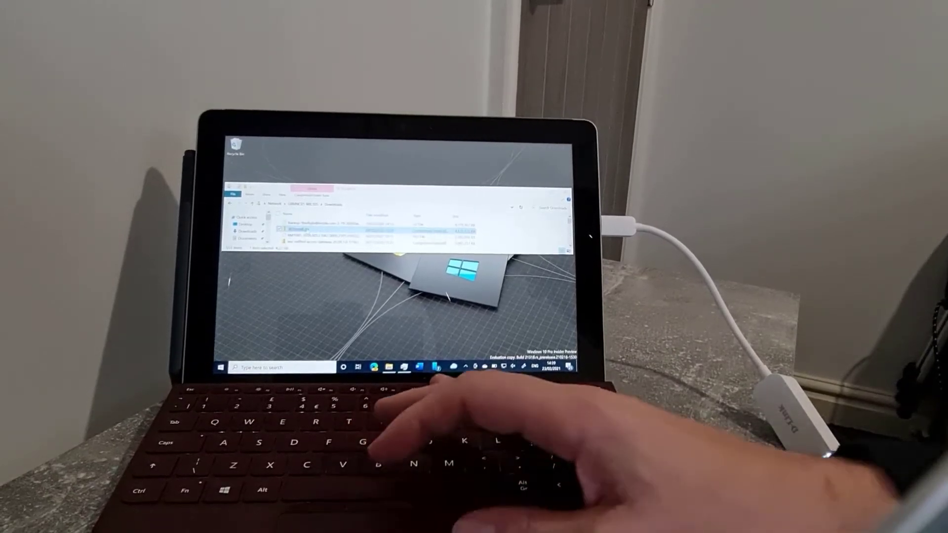
- Open the context menu for the large file in the network share's Downloads folder
{"action": "right_click", "coordinate": [299, 229]}
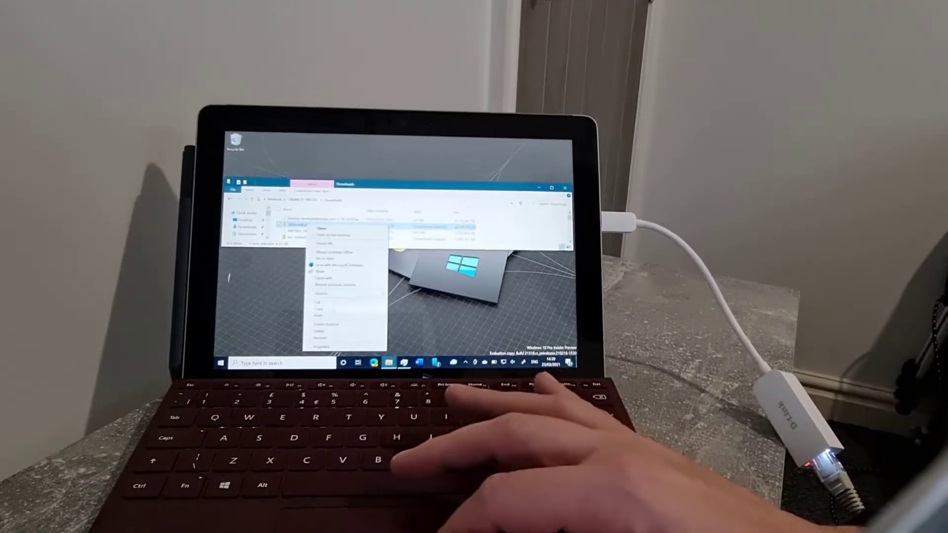